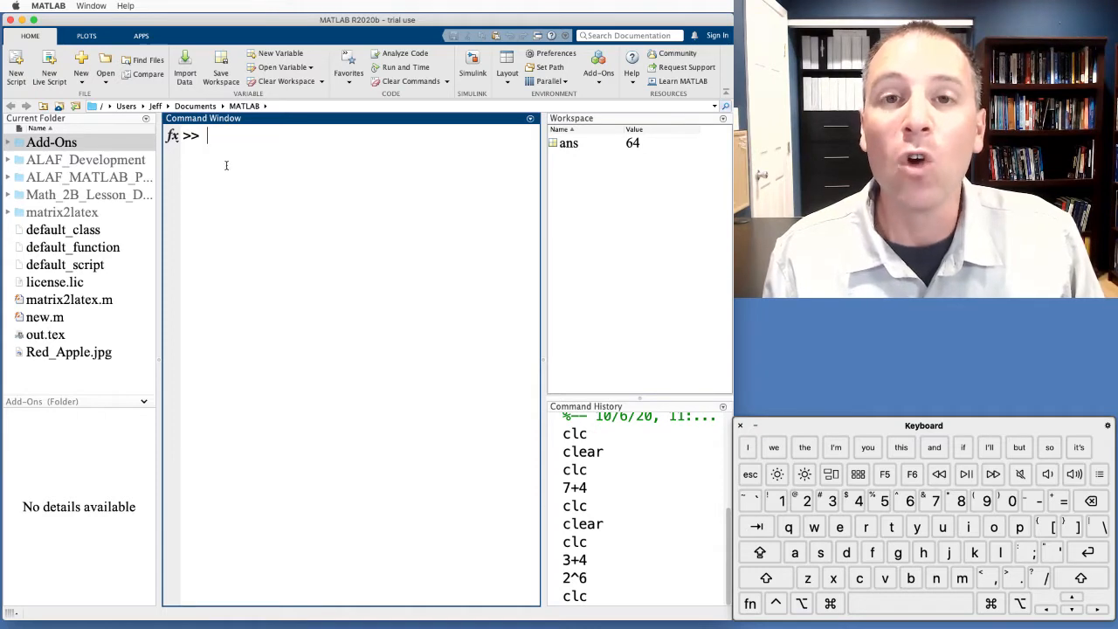
mouse_move(171, 136)
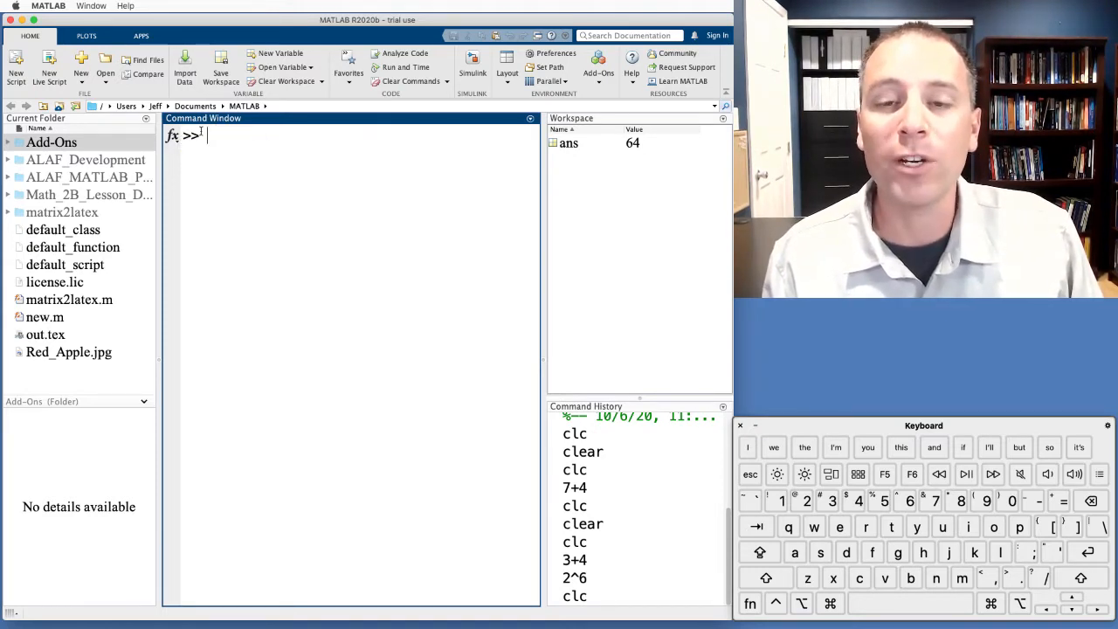
Step: Evaluate 3 + 7 at the command prompt, returning ans = 10
left_click(53, 142)
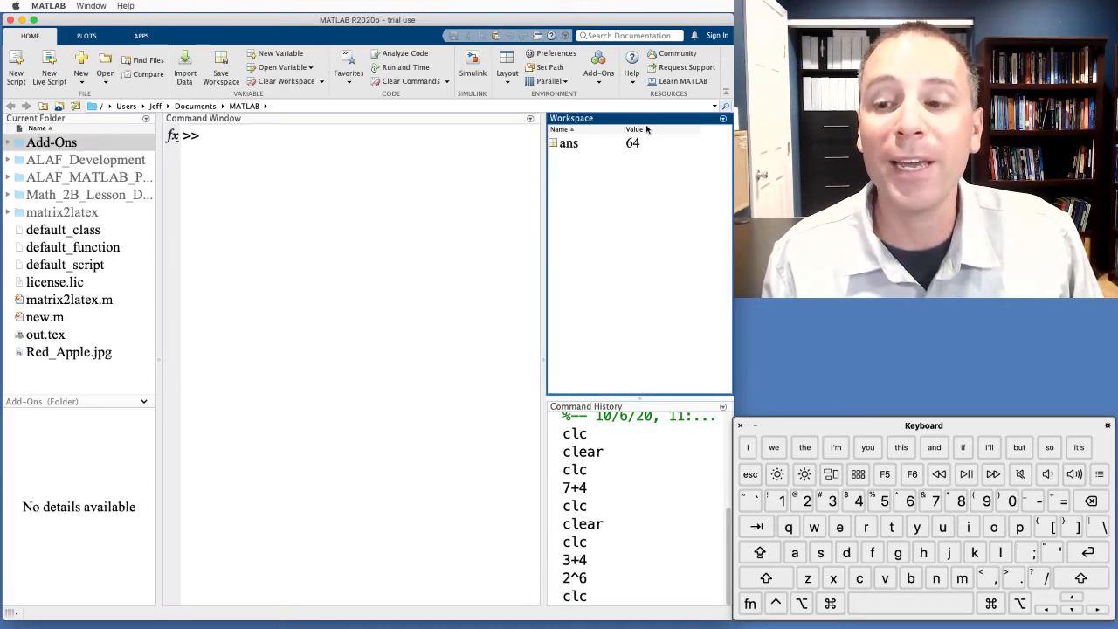
left_click(507, 66)
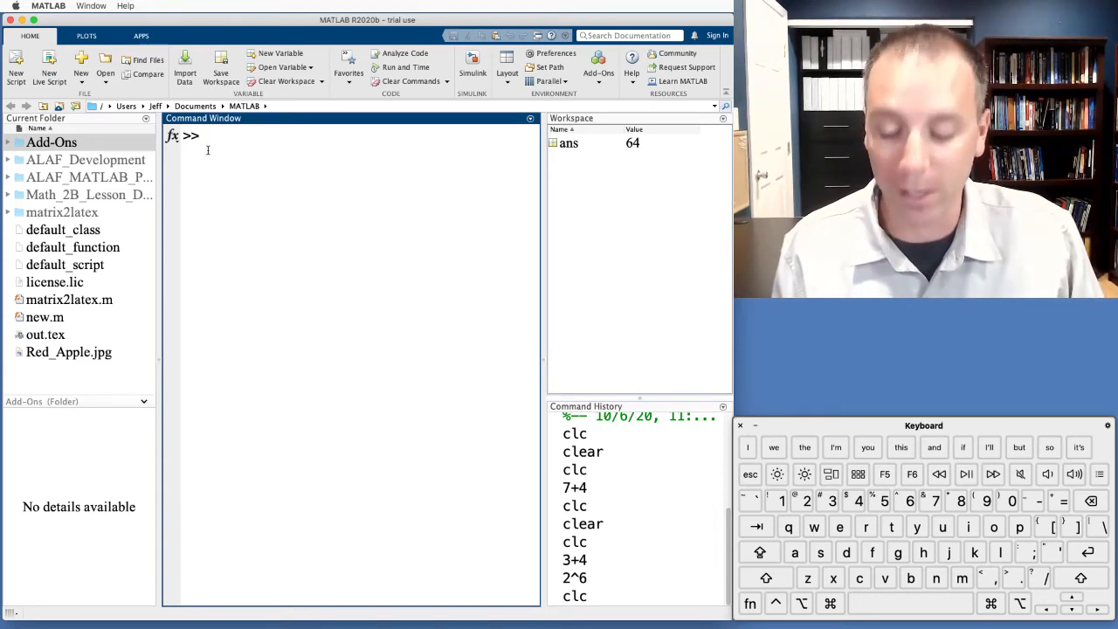
type("3")
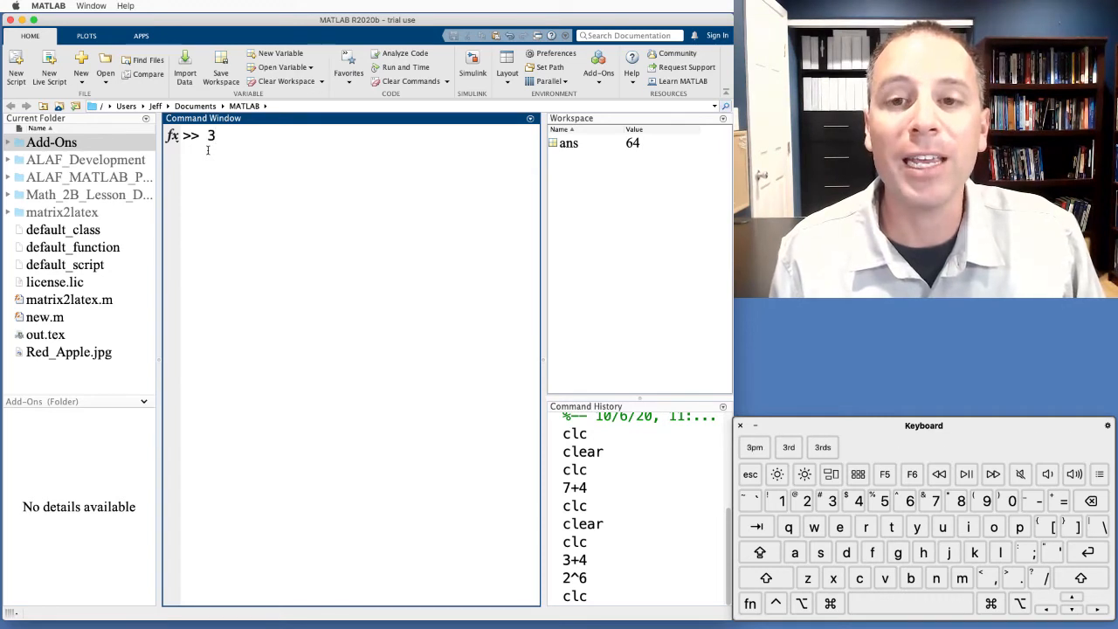
type("+7")
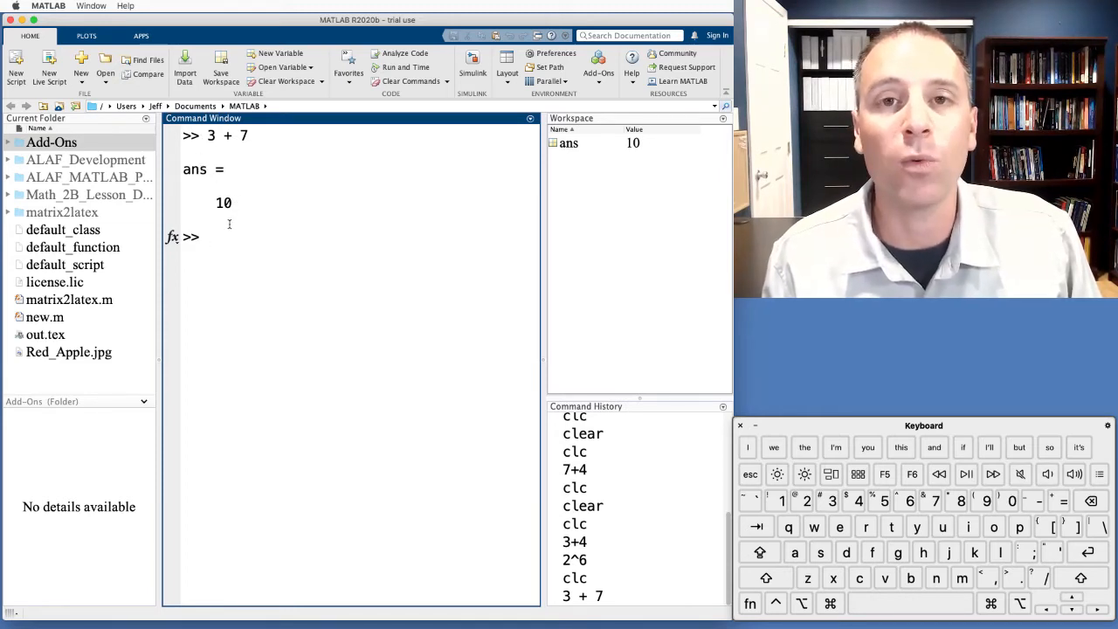
Step: Evaluate 2^6 at the prompt, returning ans = 64
type("2")
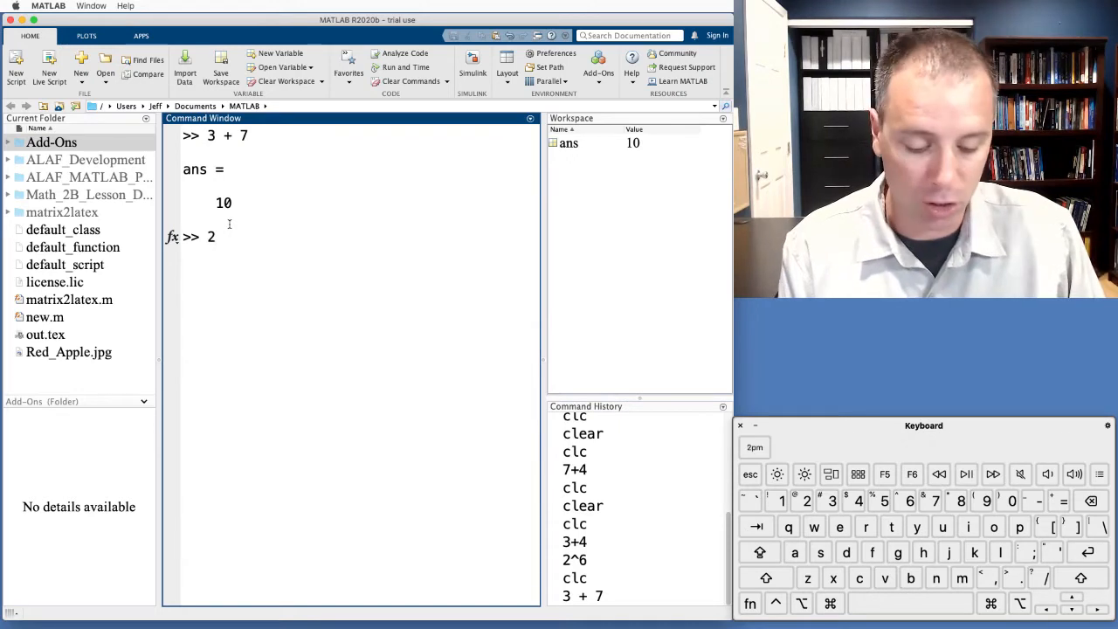
type("^6")
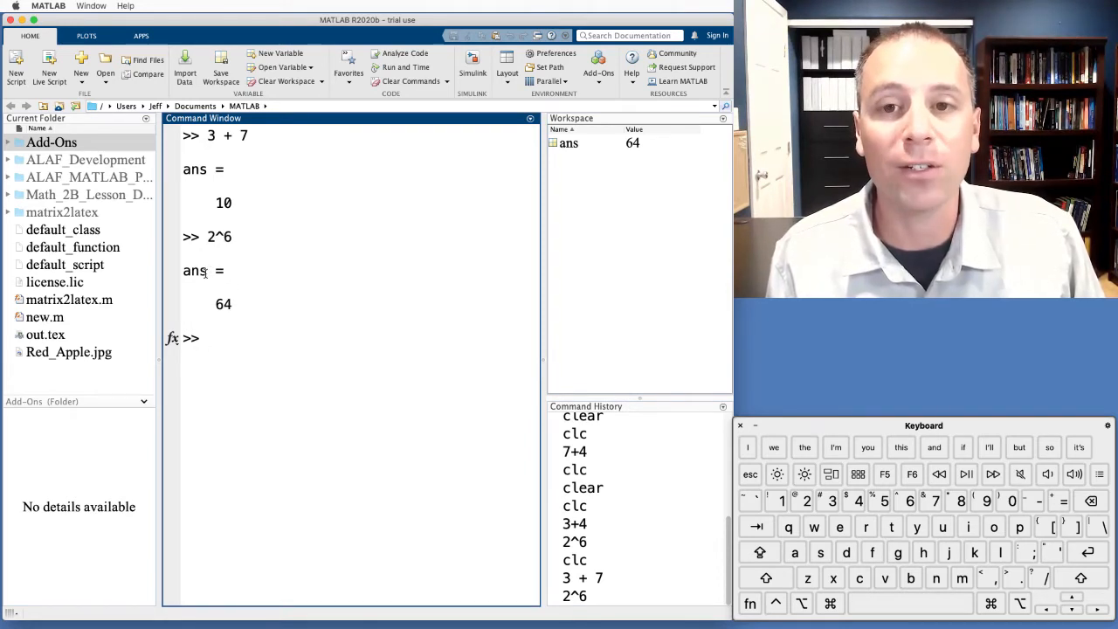
mouse_move(241, 129)
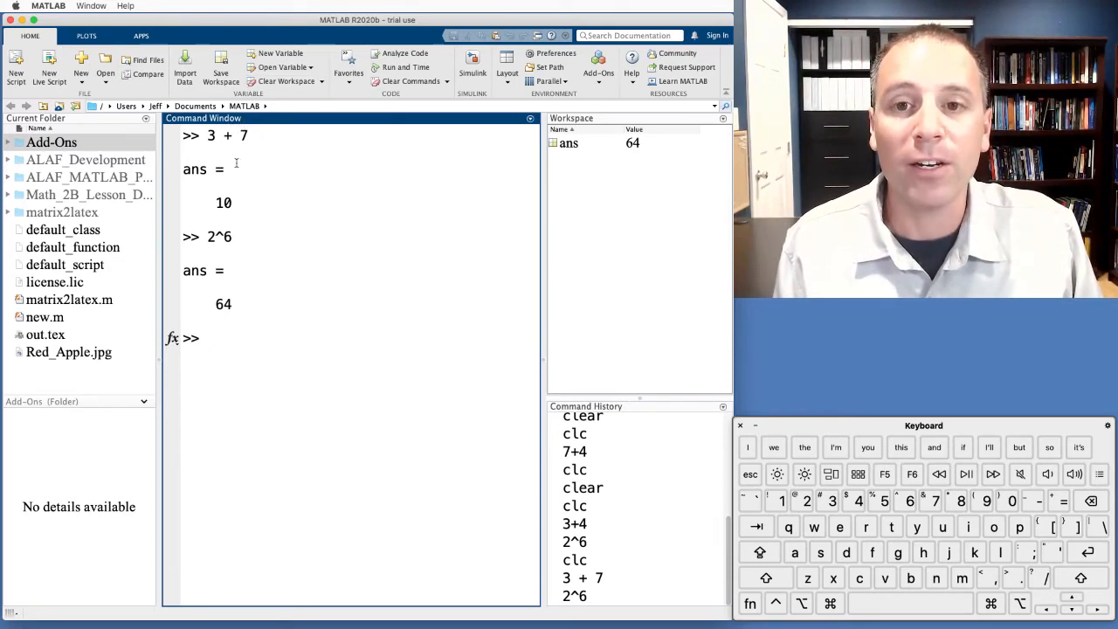
mouse_move(311, 246)
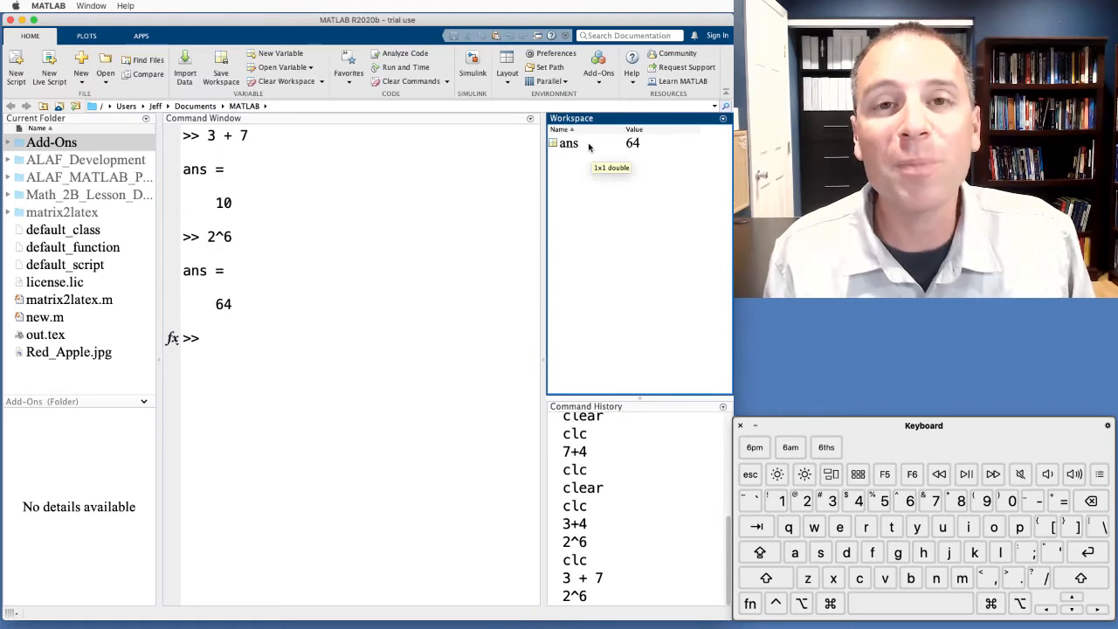
mouse_move(610, 164)
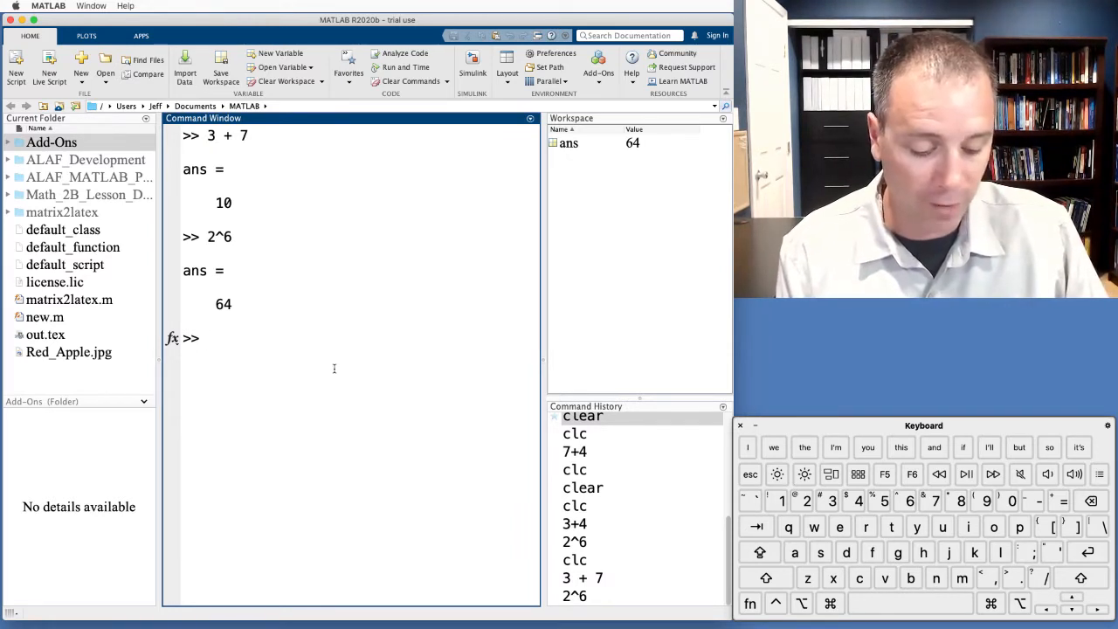
Step: Evaluate 10/2 for ans = 5, then rerun it from the Command History
type("1")
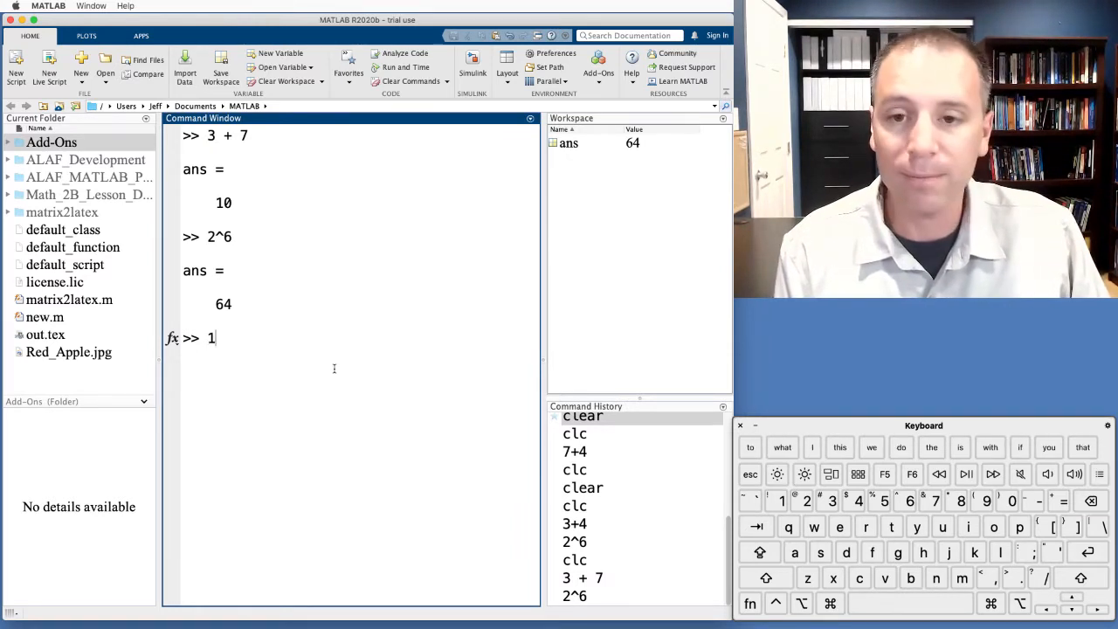
type("0/2")
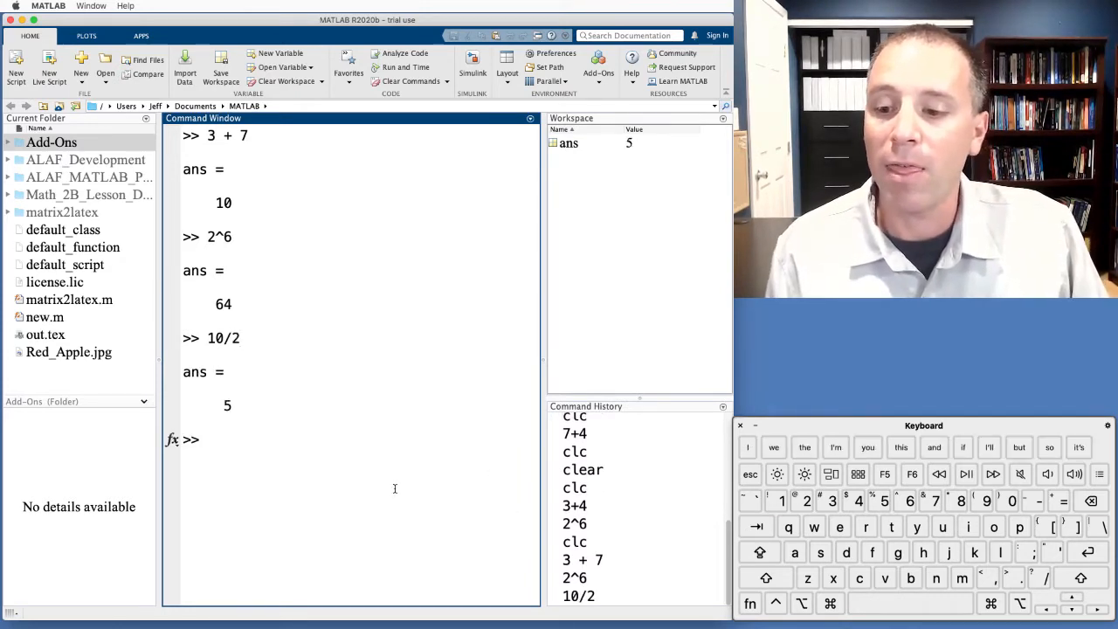
mouse_move(479, 468)
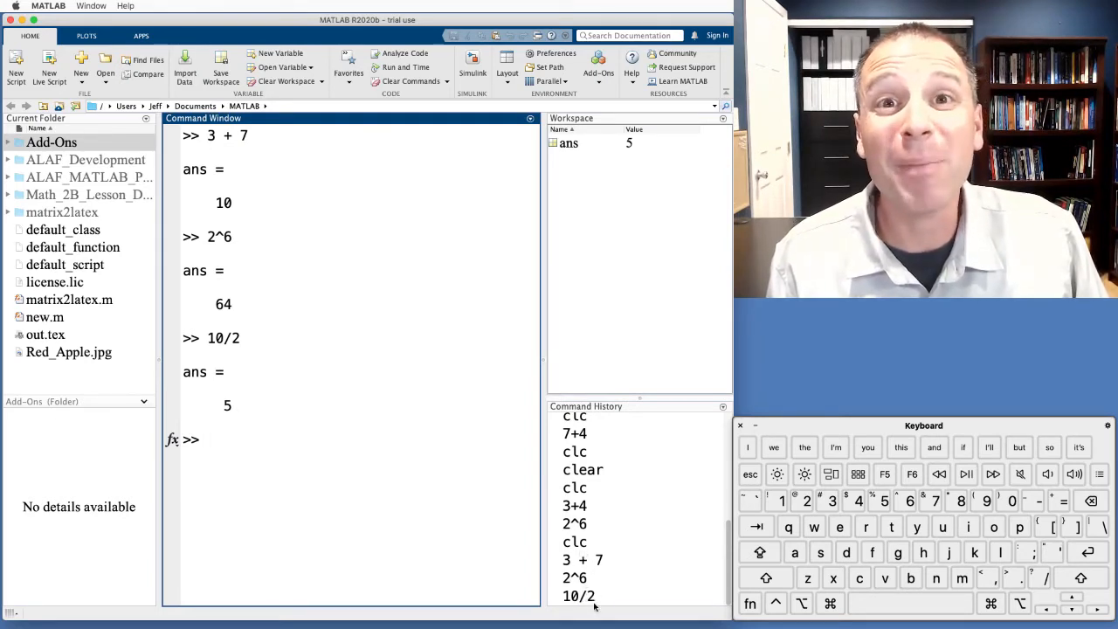
left_click(578, 596)
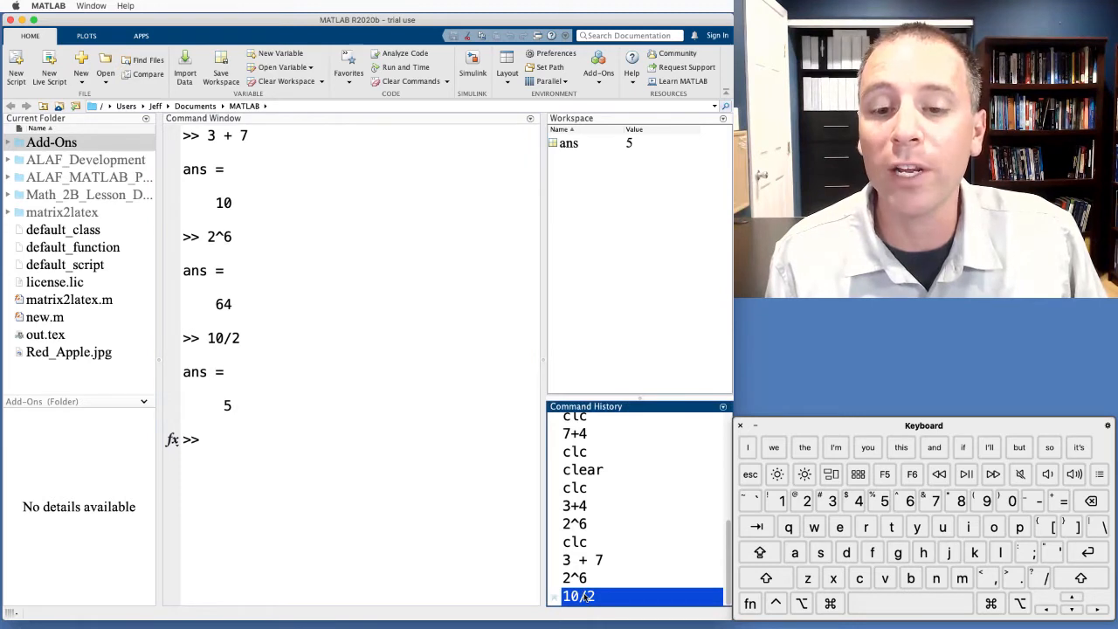
key("enter")
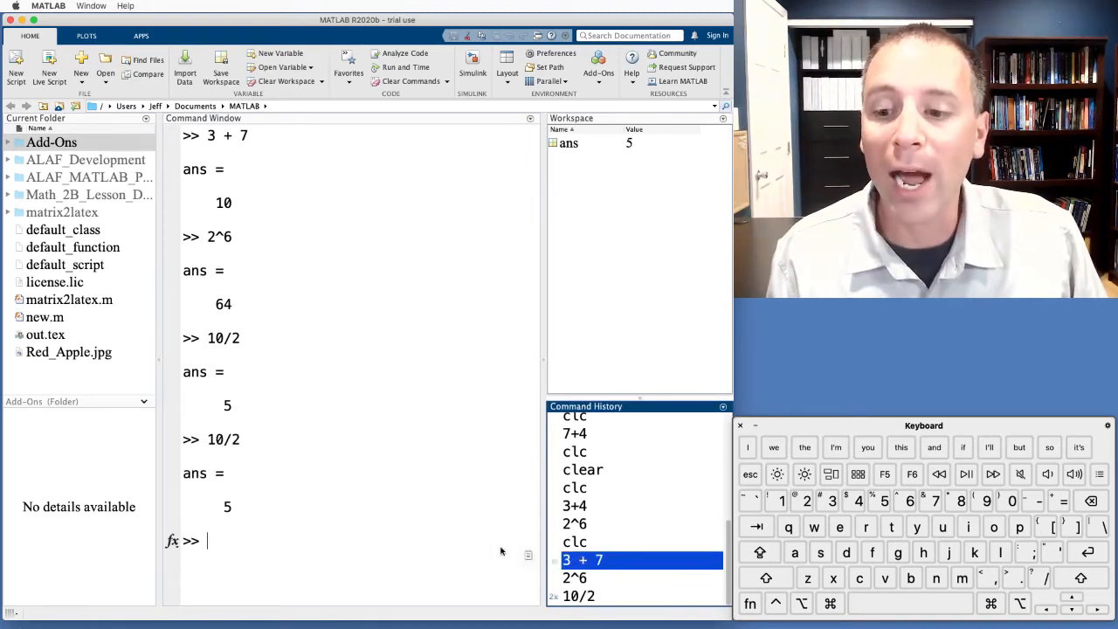
Step: Rerun 3 + 7 from the Command History so ans returns to 10
double_click(581, 559)
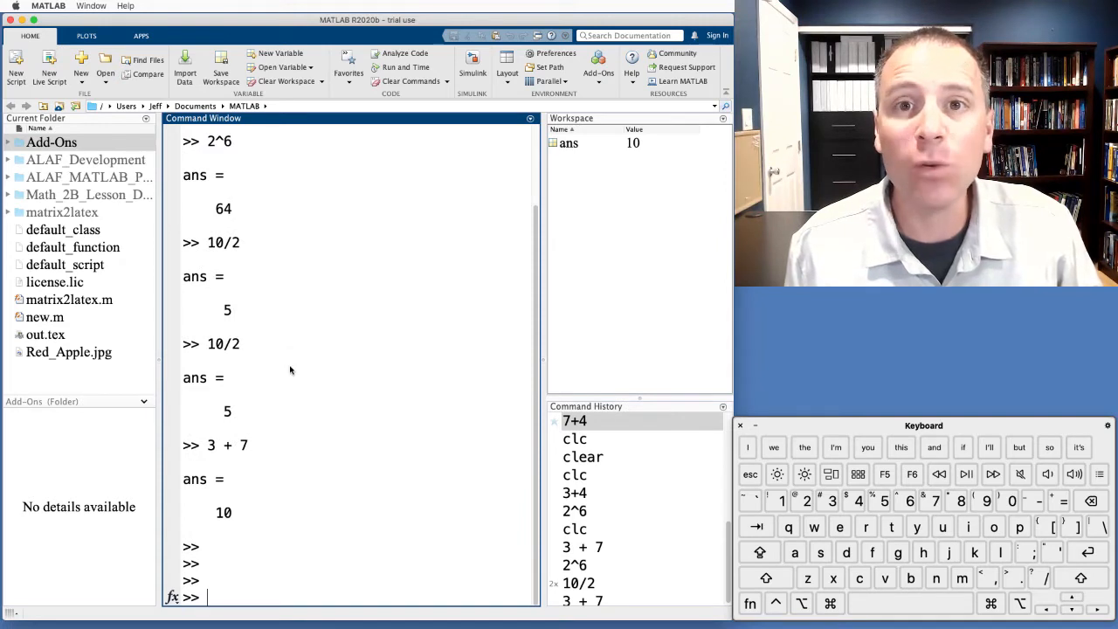
mouse_move(258, 283)
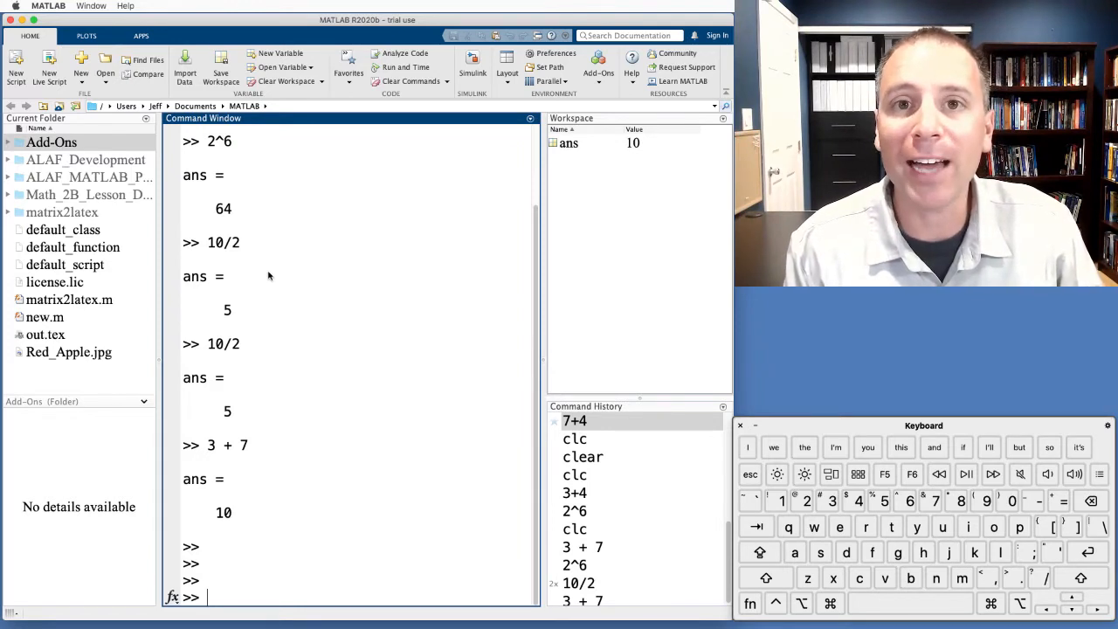
Step: Clear the Command Window with clc, keeping ans = 10 in the workspace
type("cl")
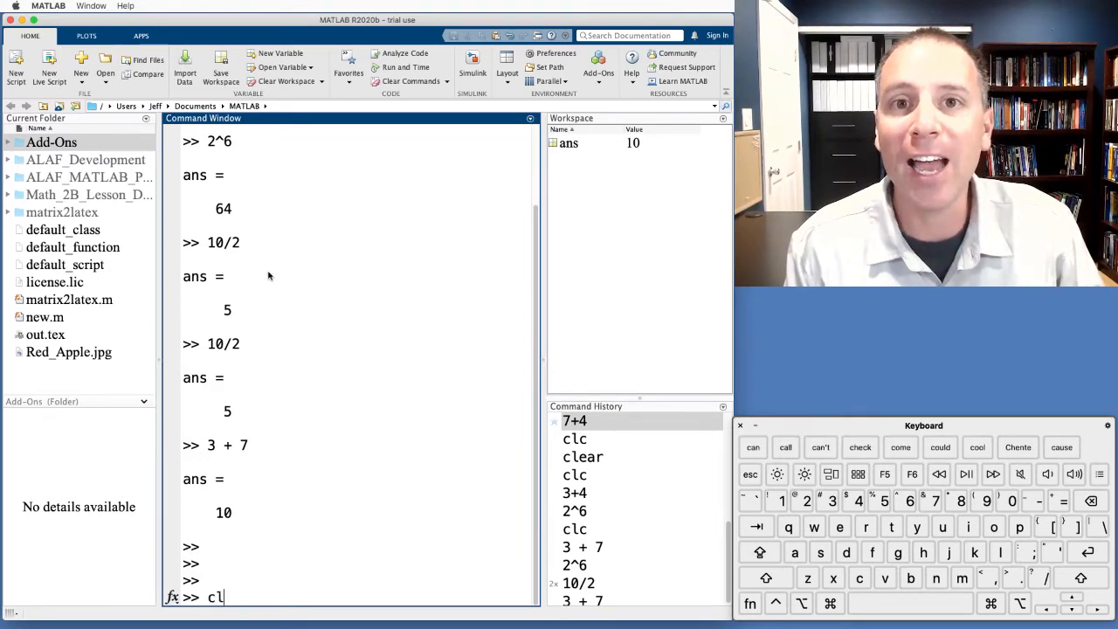
type("c")
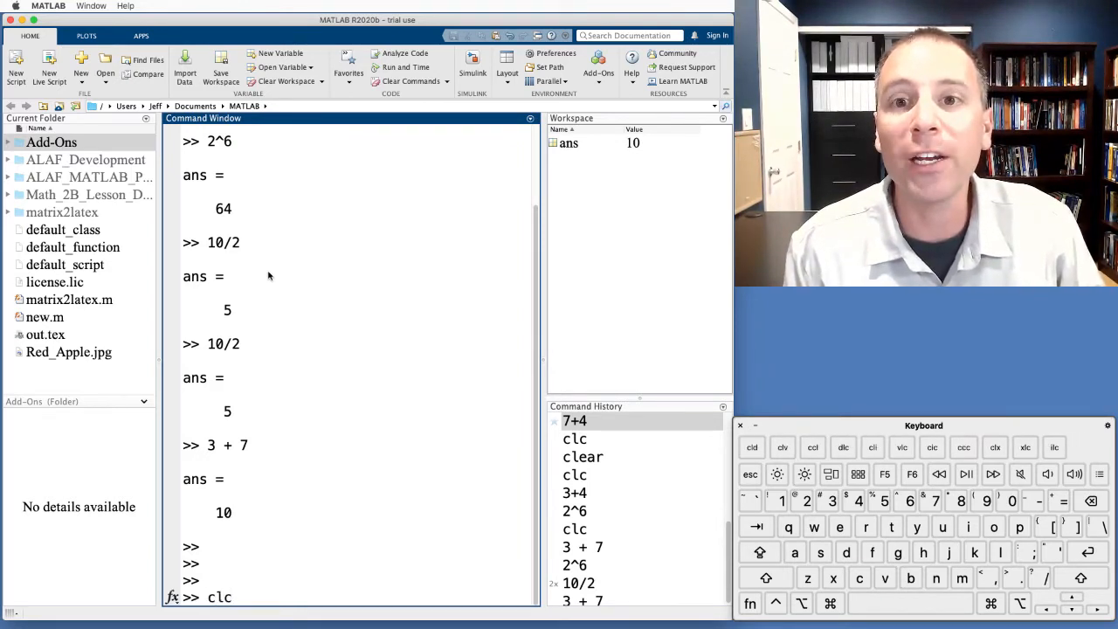
key("enter")
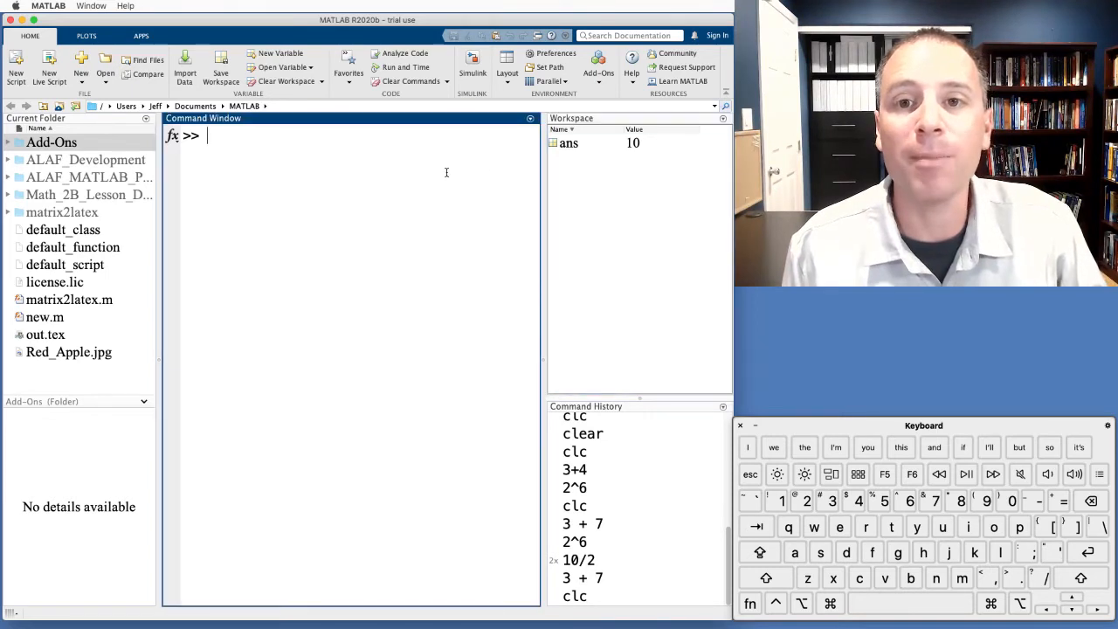
Step: Run clear to remove ans and all variables from the workspace
type("c")
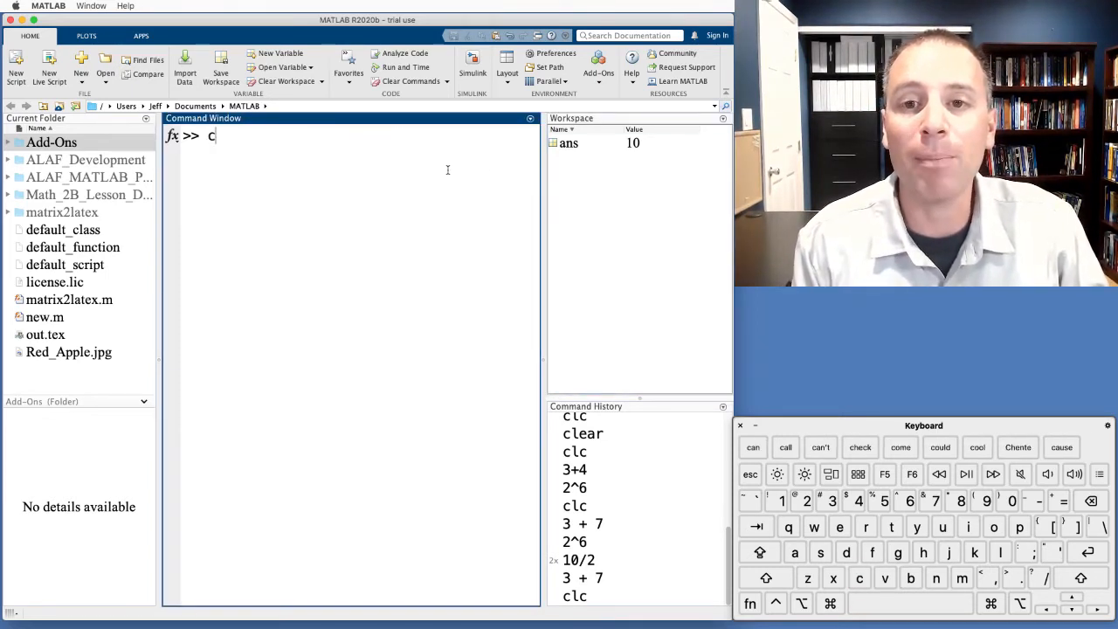
type("lear")
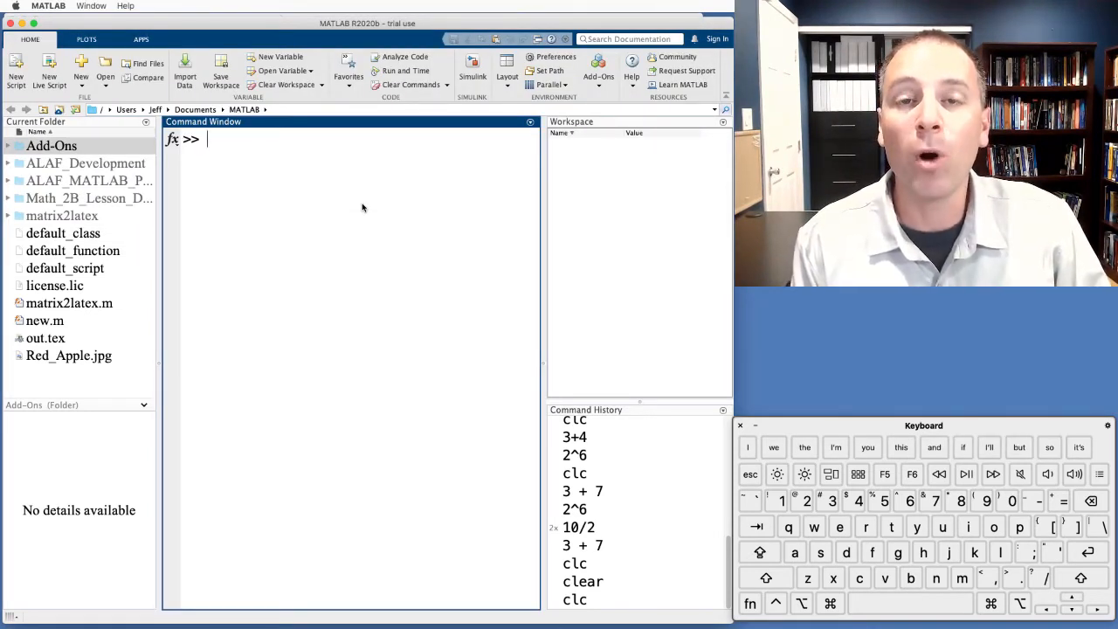
type("m")
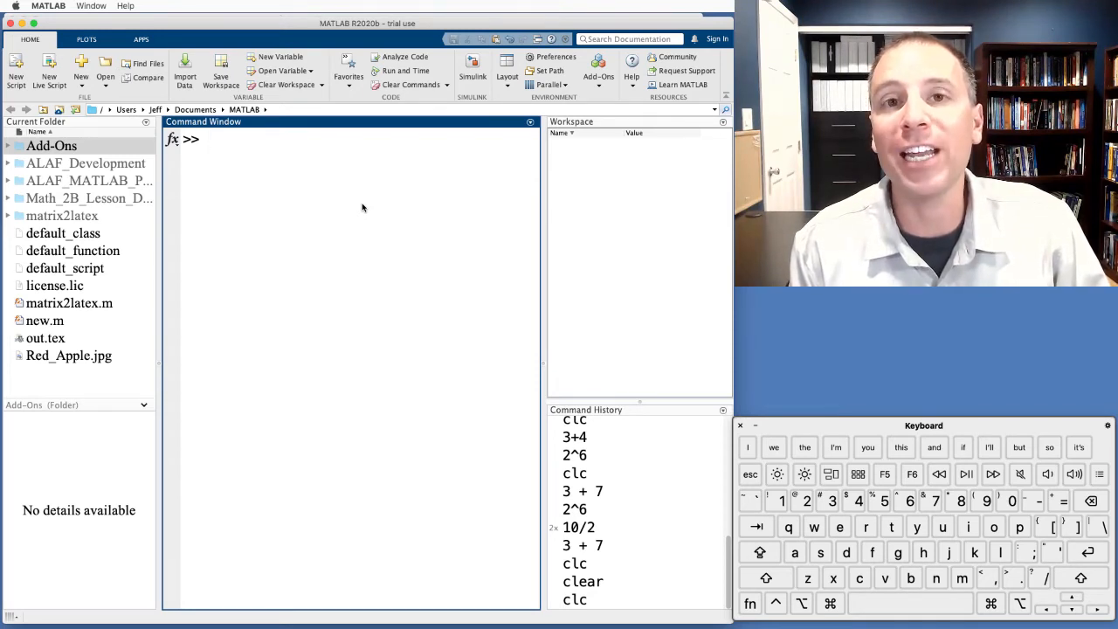
Step: Assign m = 64*32 (2048), then evaluate m/2 for ans = 1024
type("m")
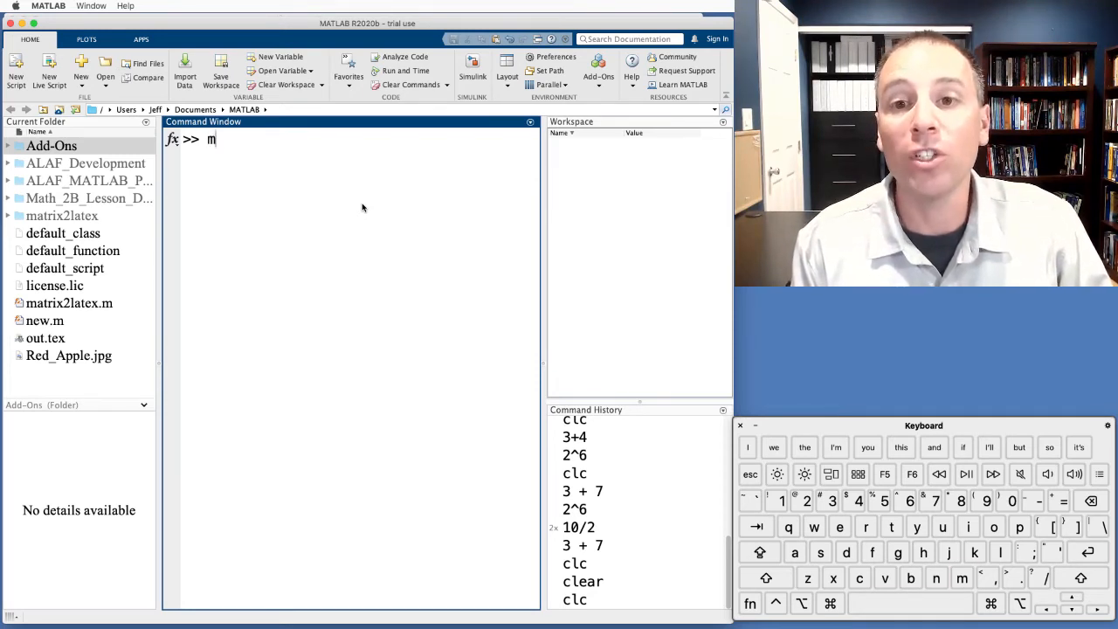
type("=")
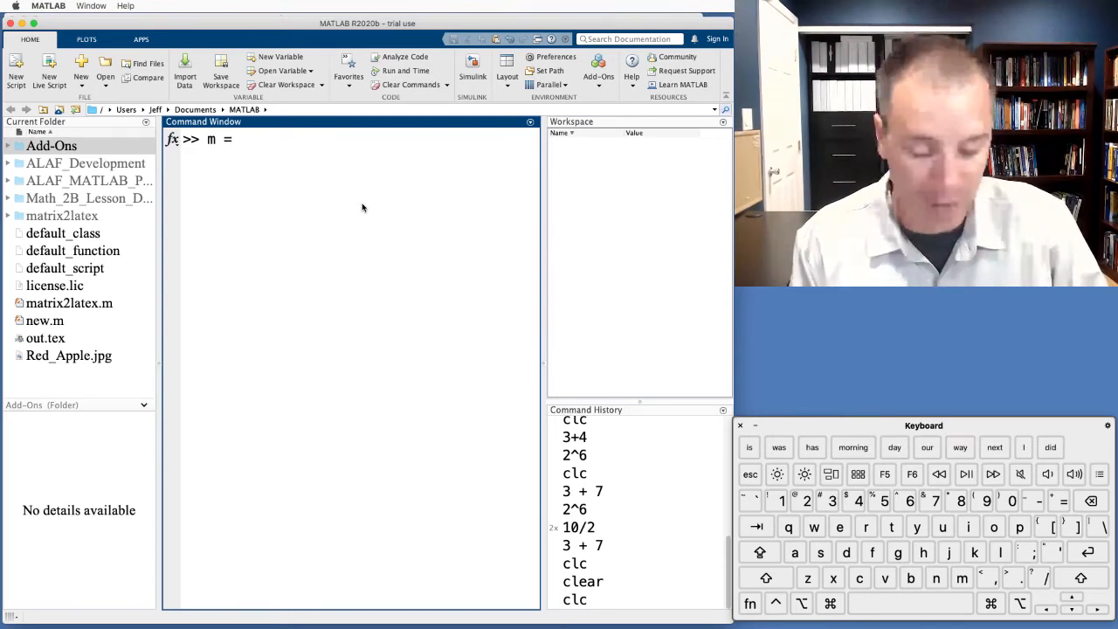
type("64")
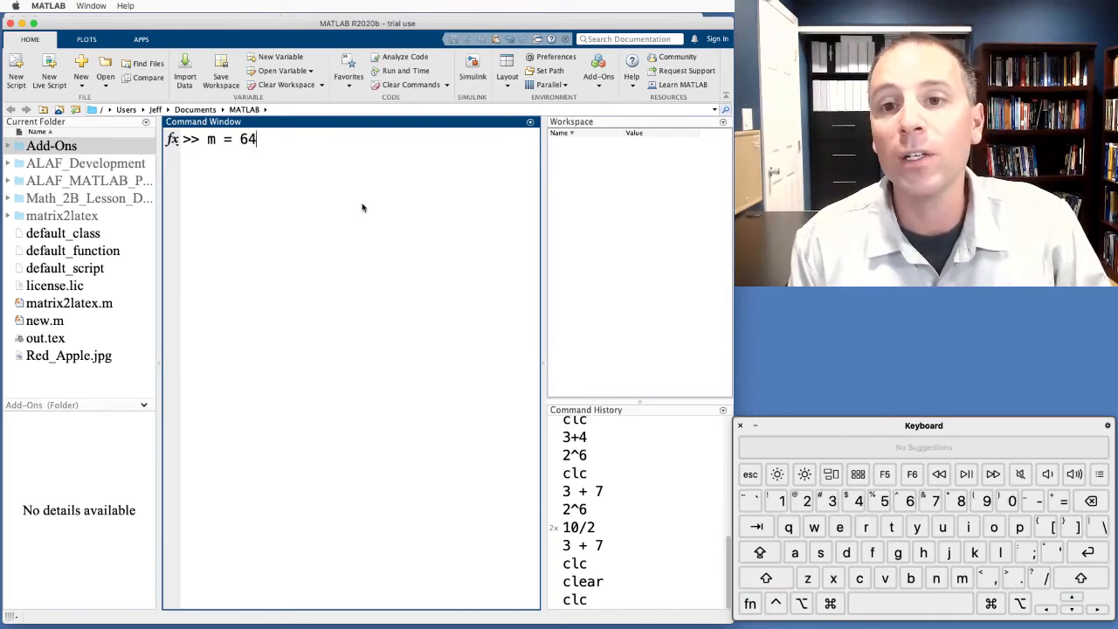
type("*32")
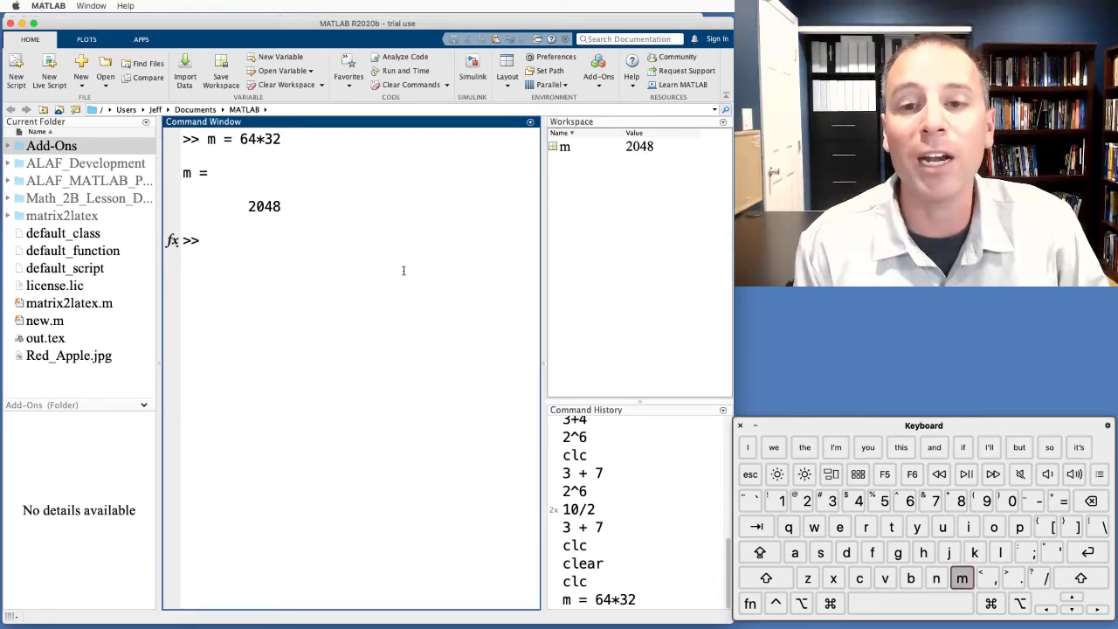
type("m/2")
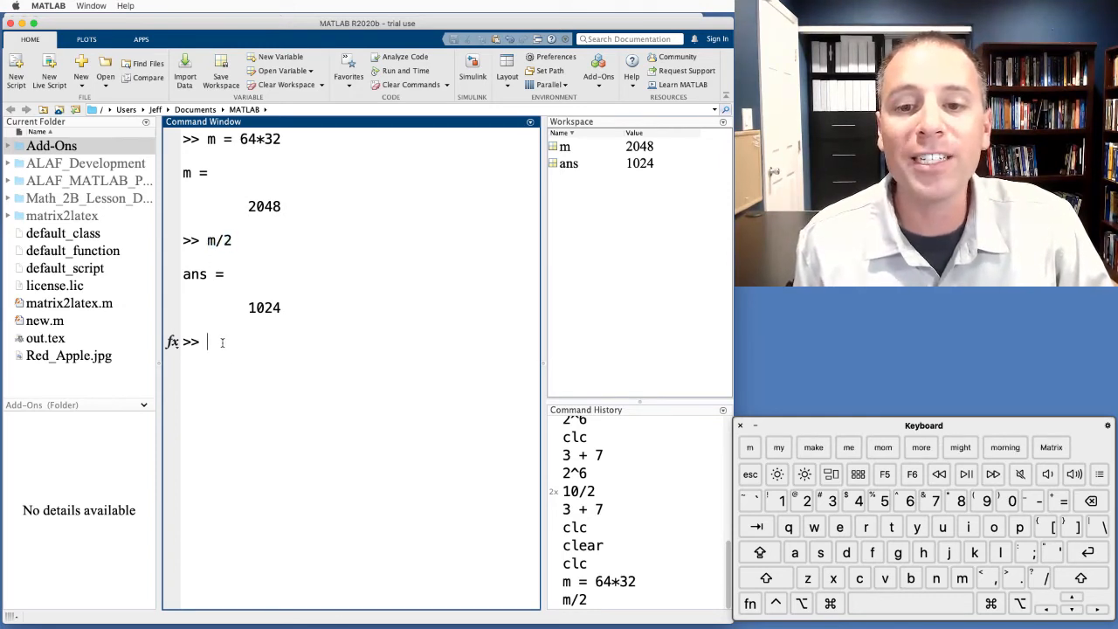
Step: Assign n = m/2 so n holds 1024 in the workspace
type("n")
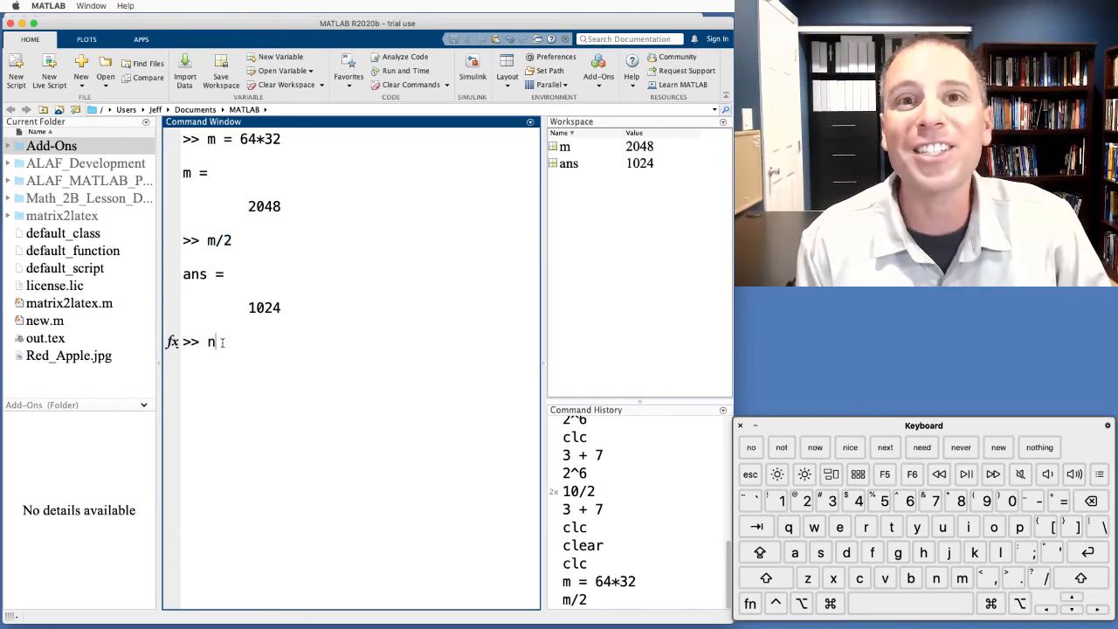
type("=")
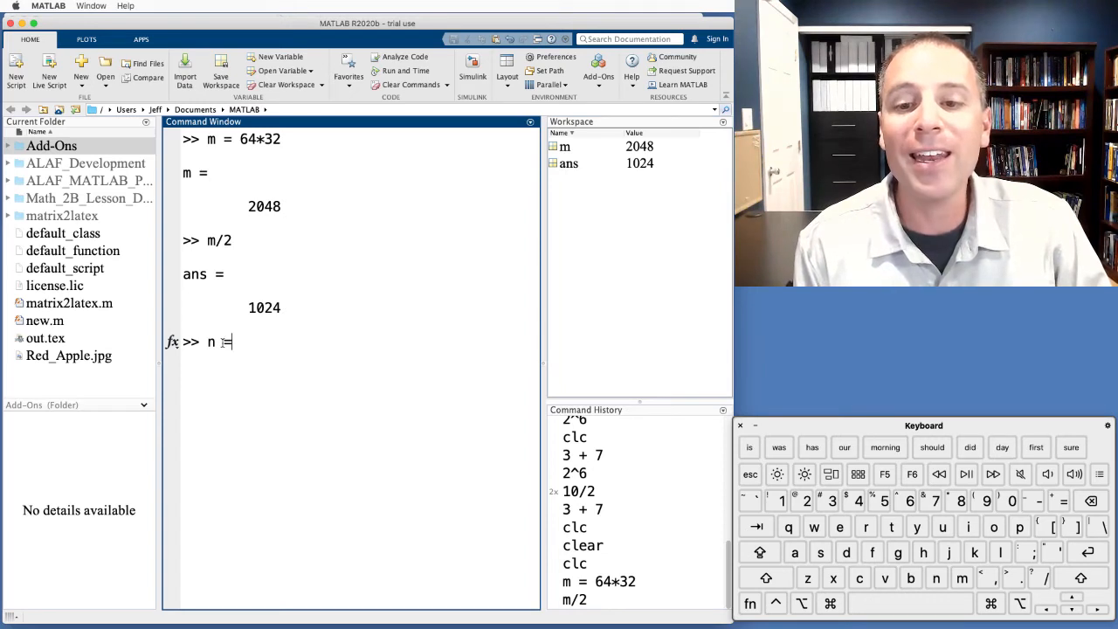
type("m/")
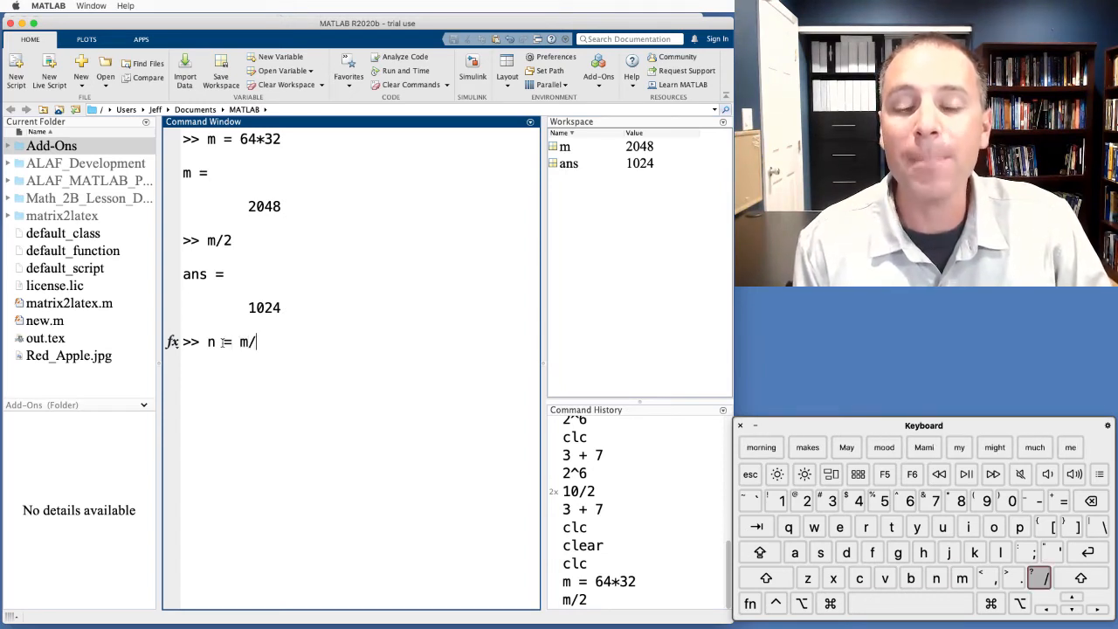
type("2")
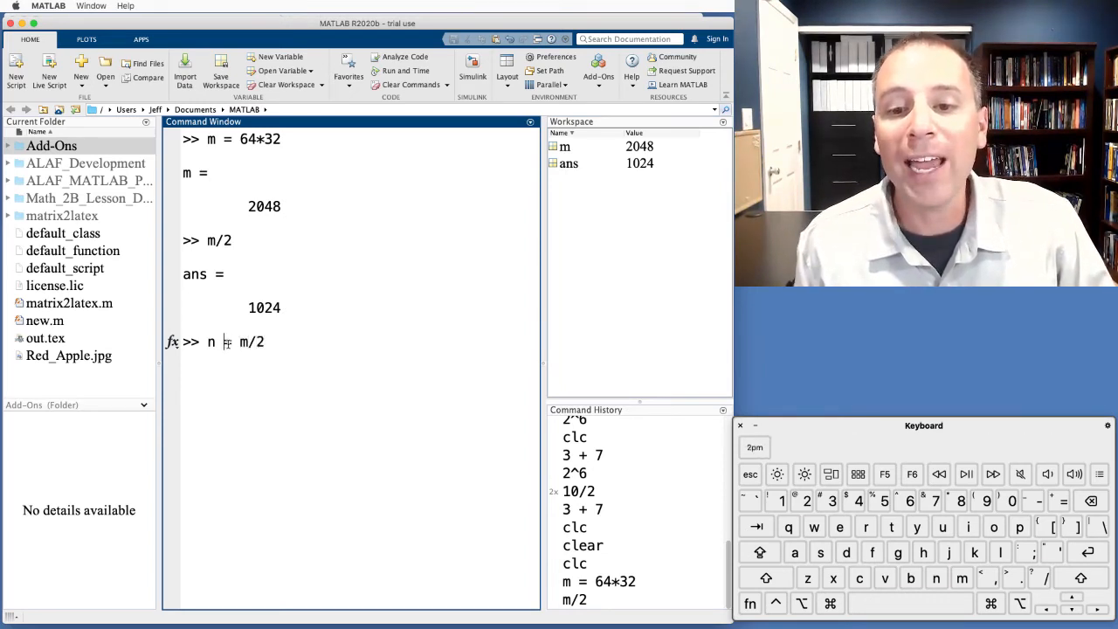
type("=")
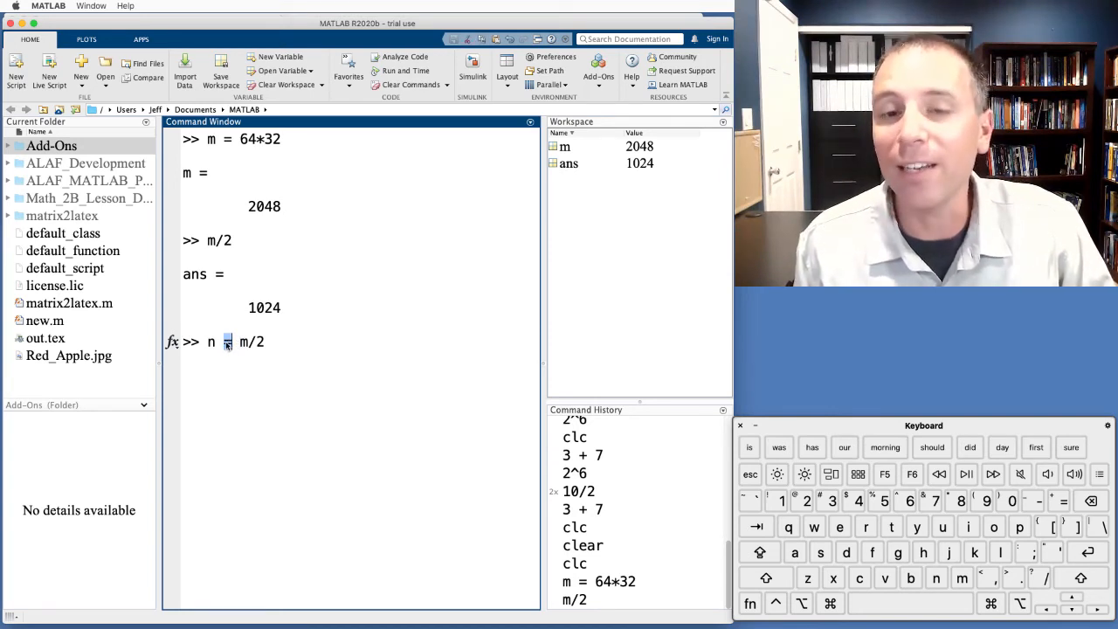
type("=")
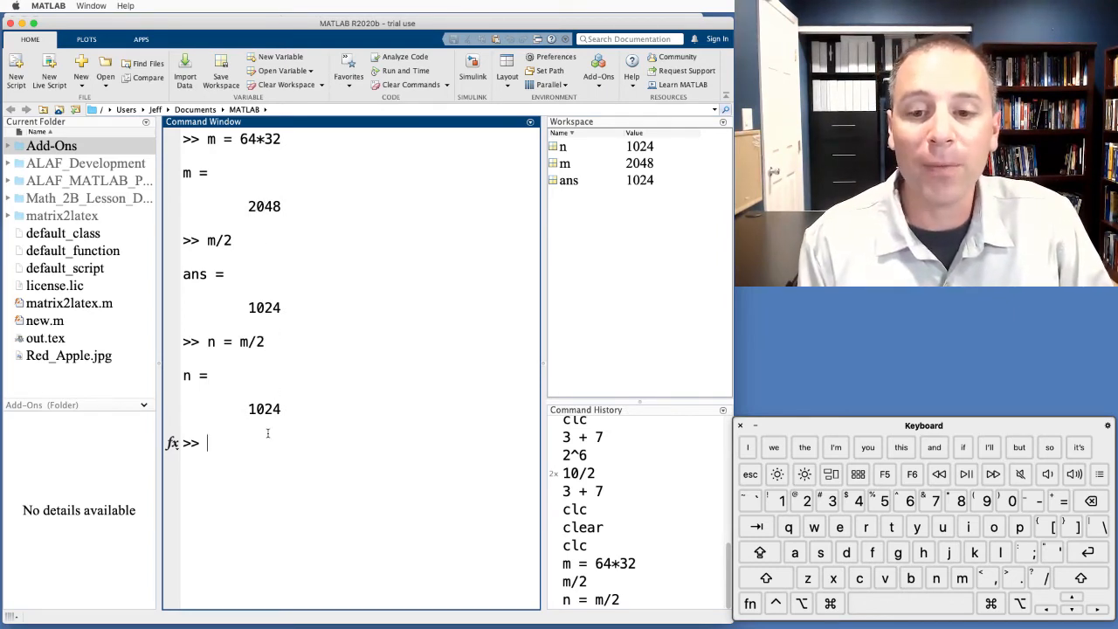
Step: Set n = 1, then rerun n = m/2 from history to restore n to 1024
type("n =")
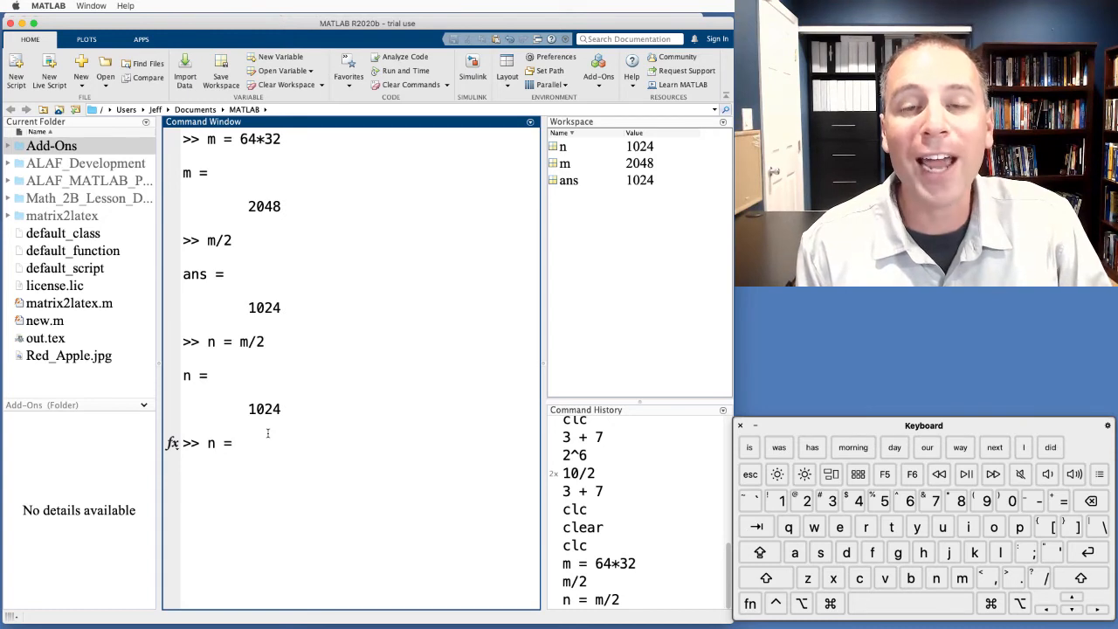
type("1")
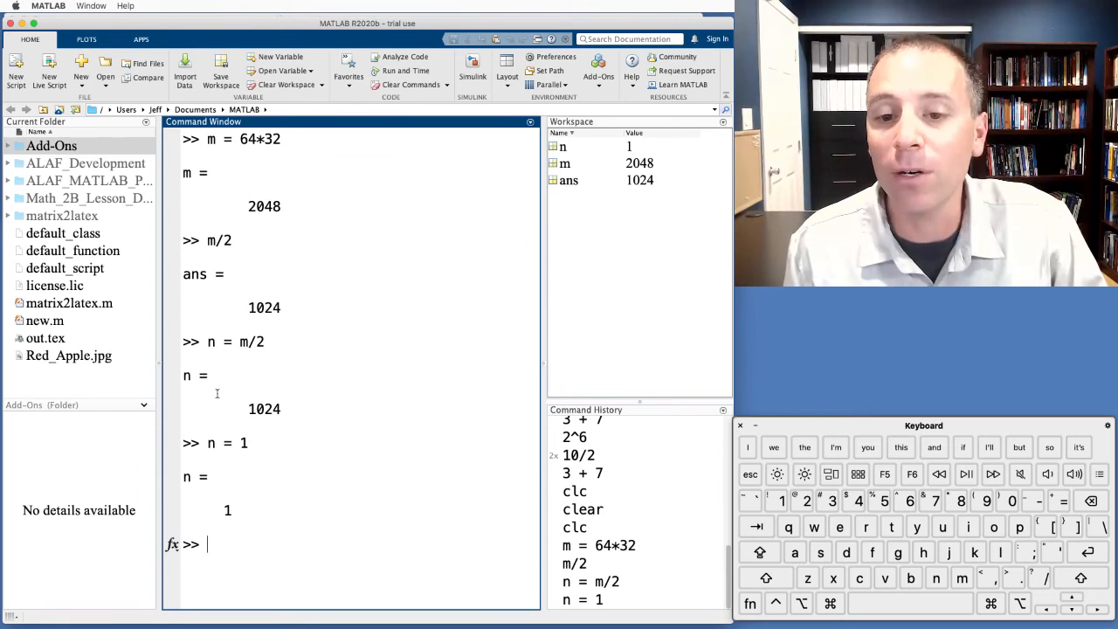
double_click(236, 340)
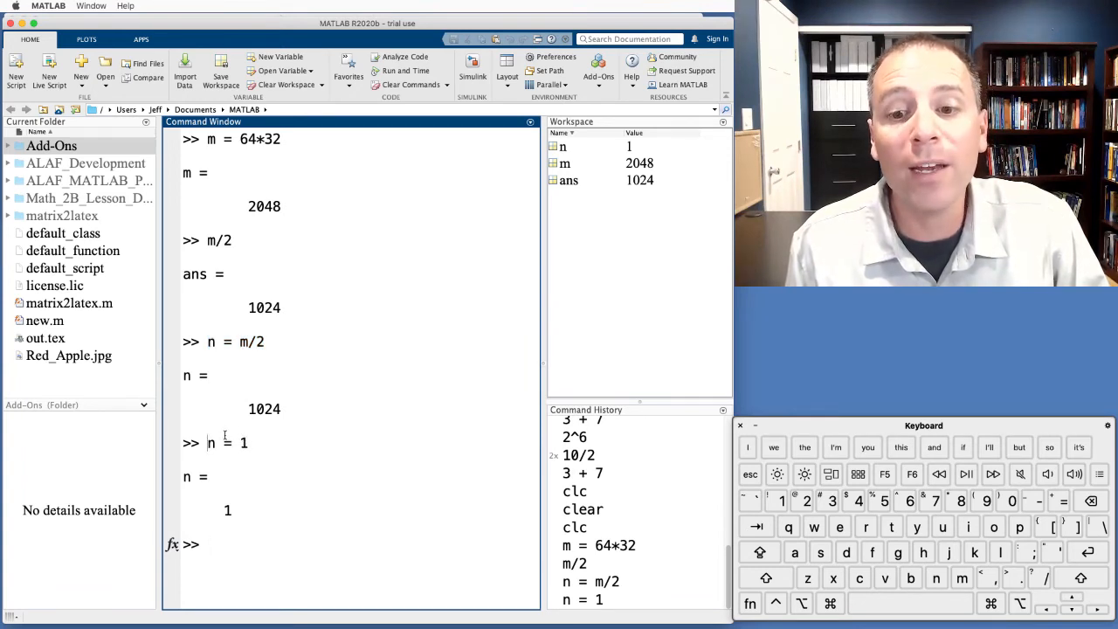
double_click(209, 443)
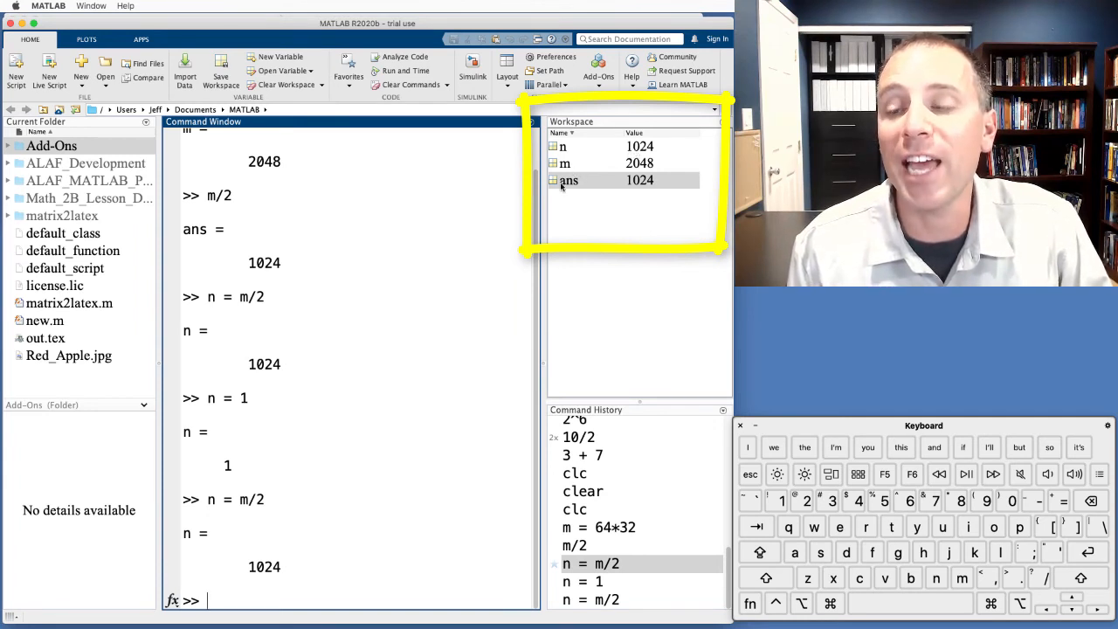
Step: Reassign n = 5^2 so the workspace shows n = 25
type("n")
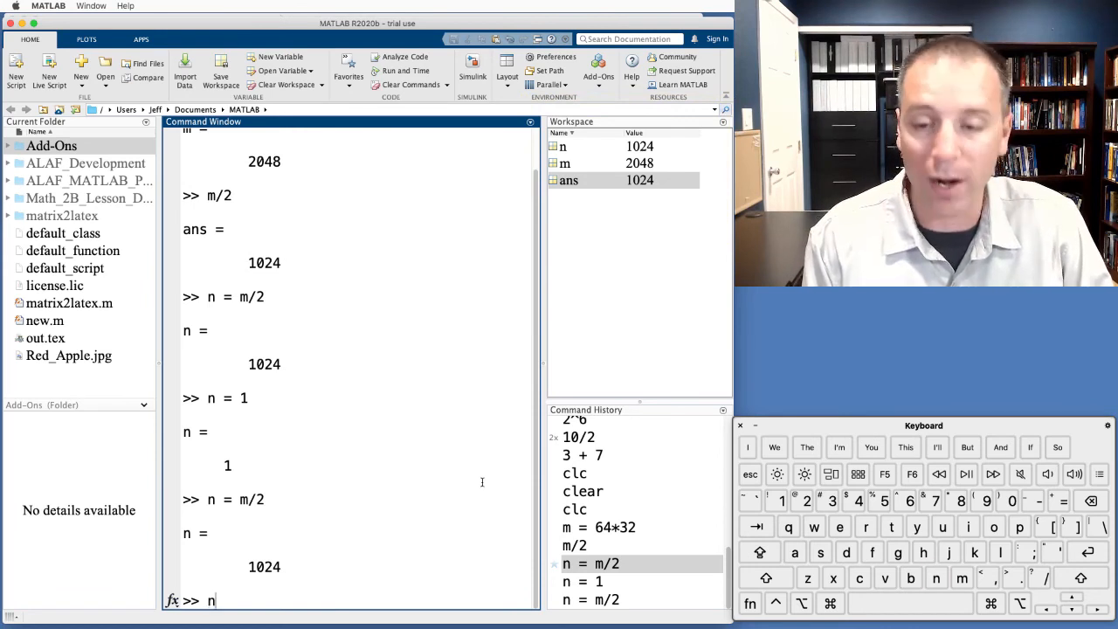
type("=")
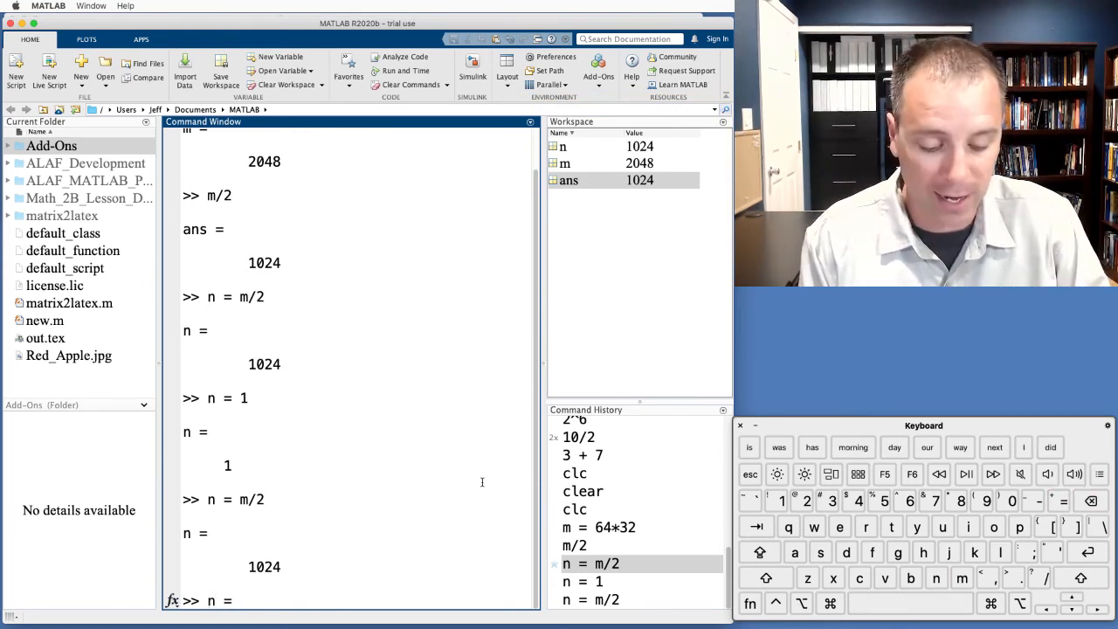
type("5^2")
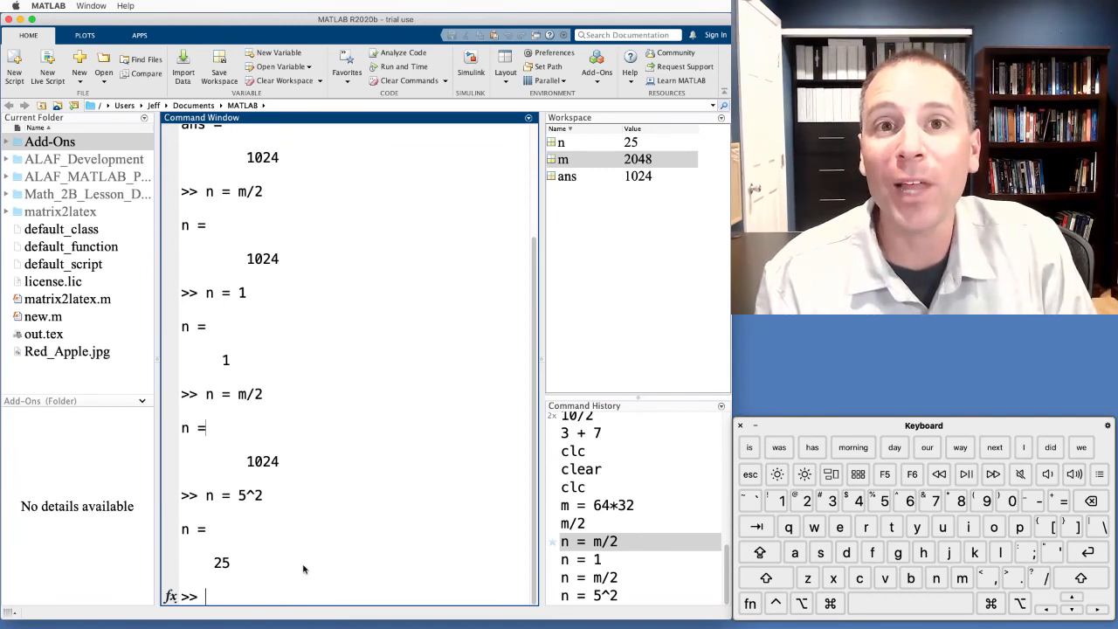
Step: Run clear to empty the workspace of n, m and ans, then begin entering clc
type("clear")
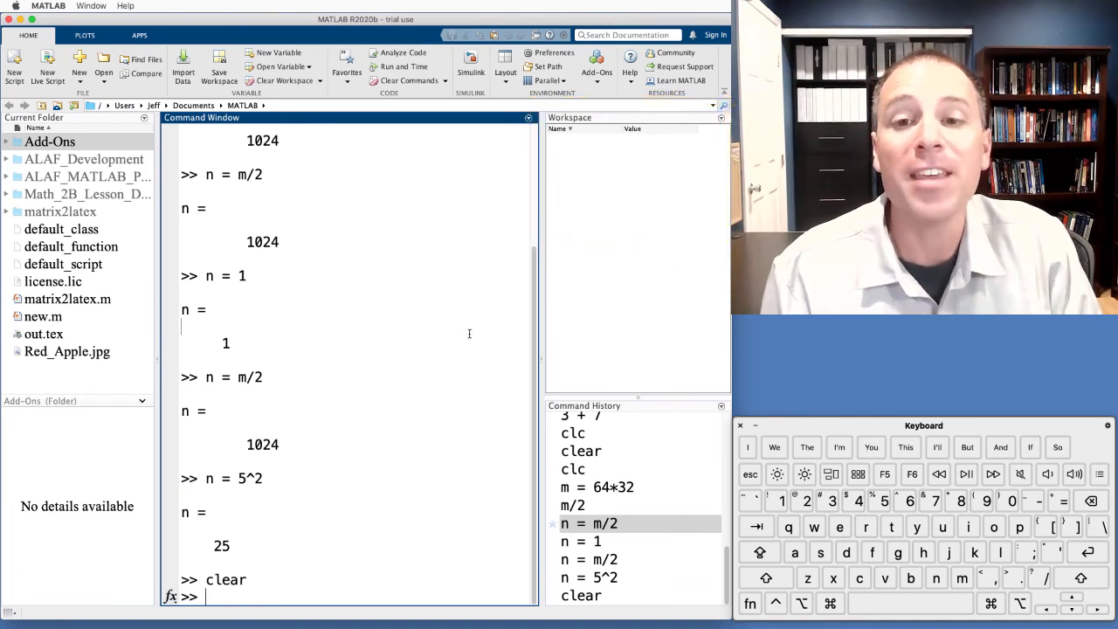
type("c")
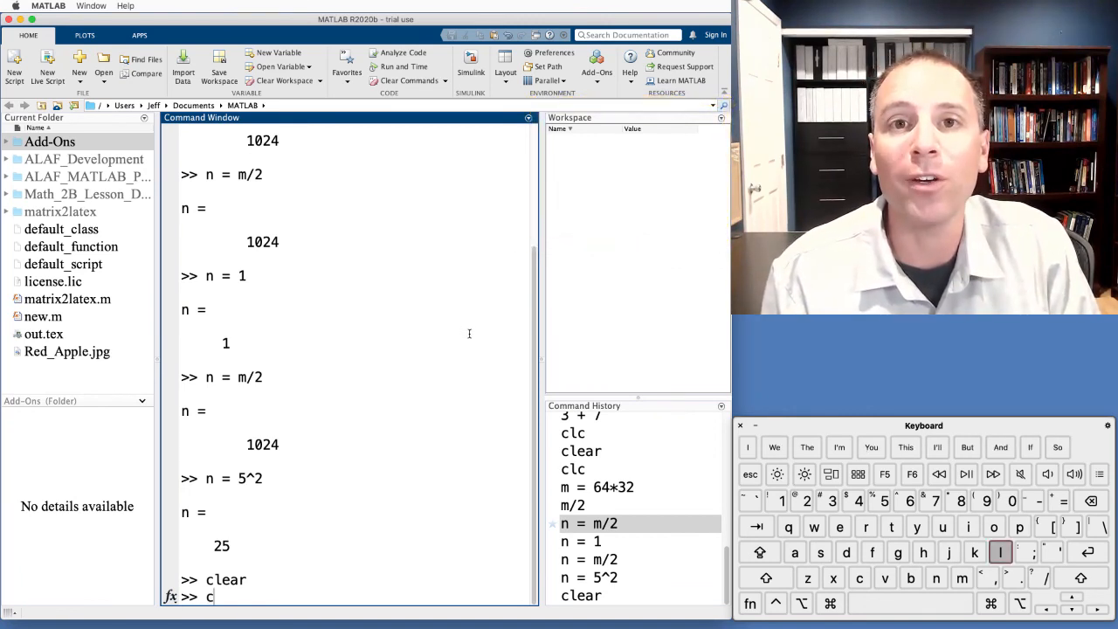